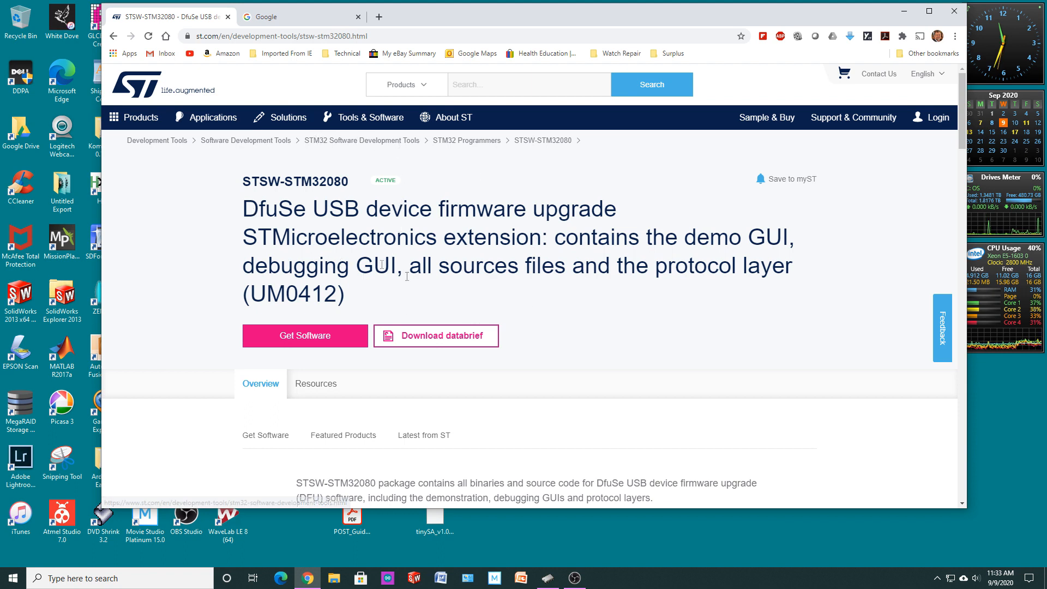
mouse_move(265, 228)
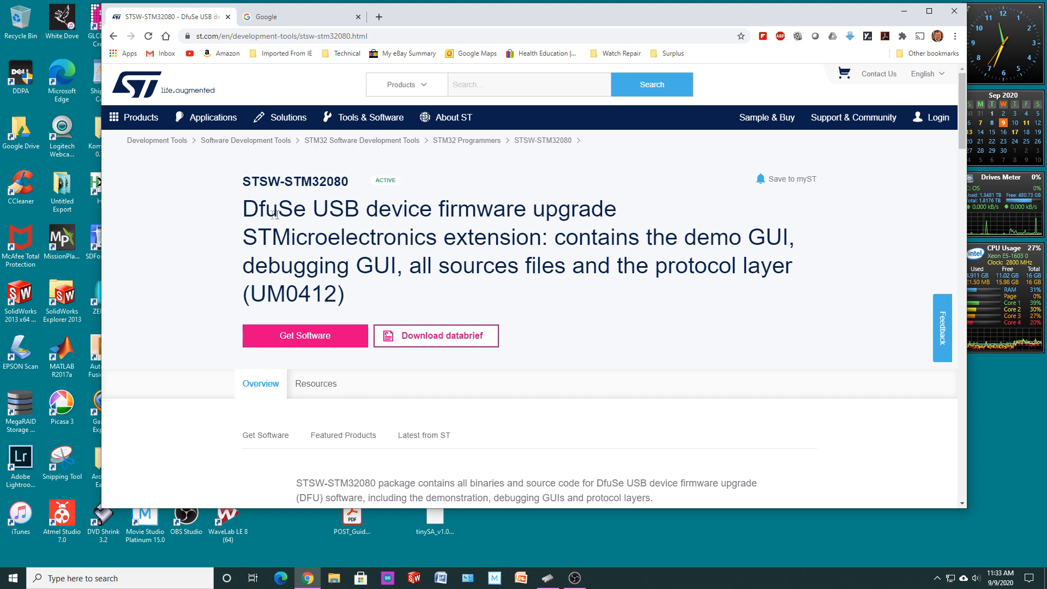
mouse_move(348, 215)
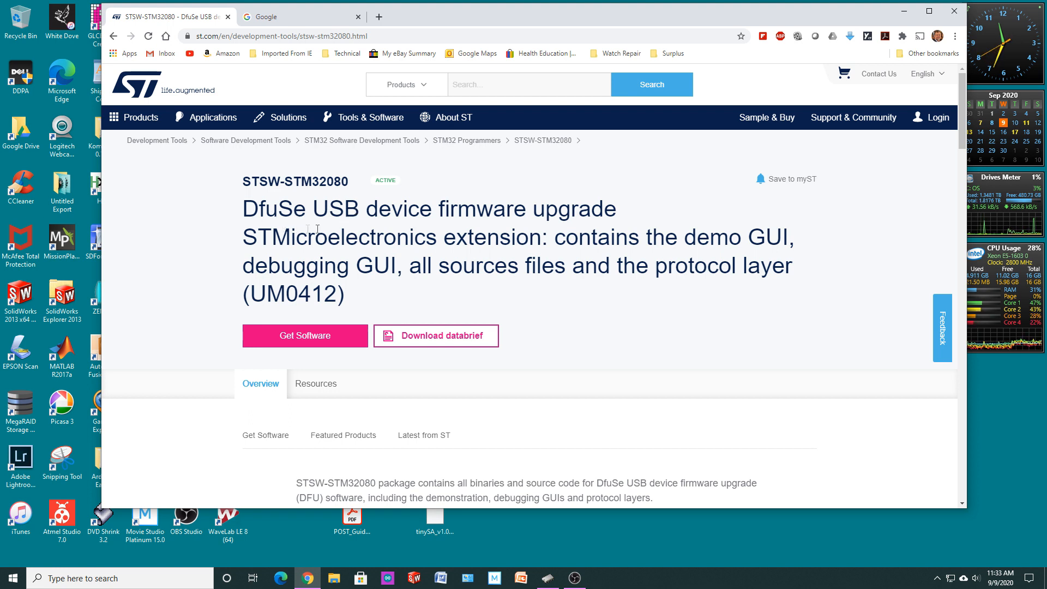
mouse_move(335, 210)
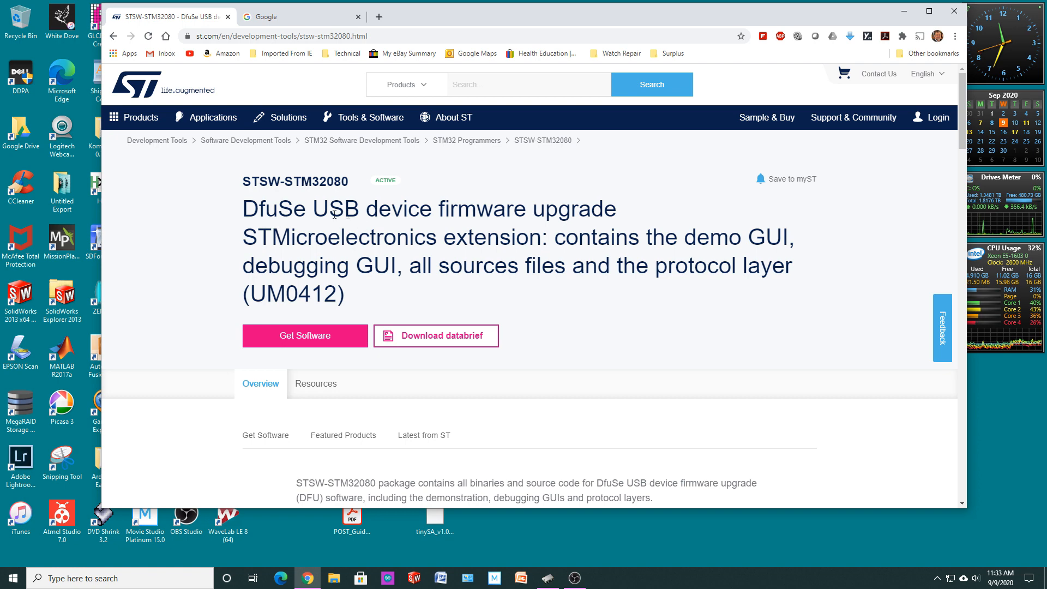
mouse_move(304, 345)
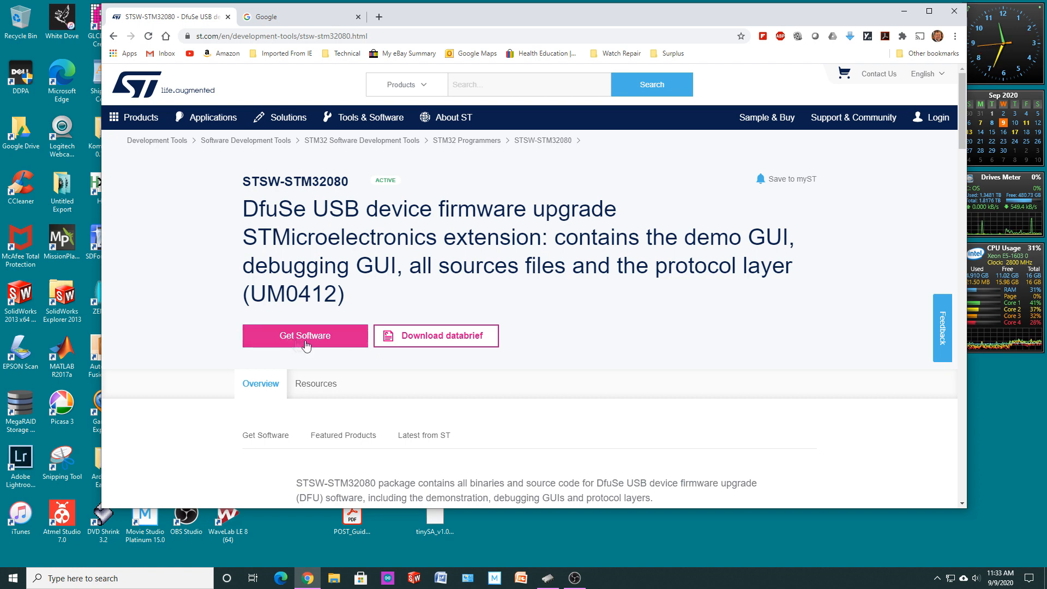
Scroll the STSW-STM32080 page down to the Get Software download table
scroll("down", 3)
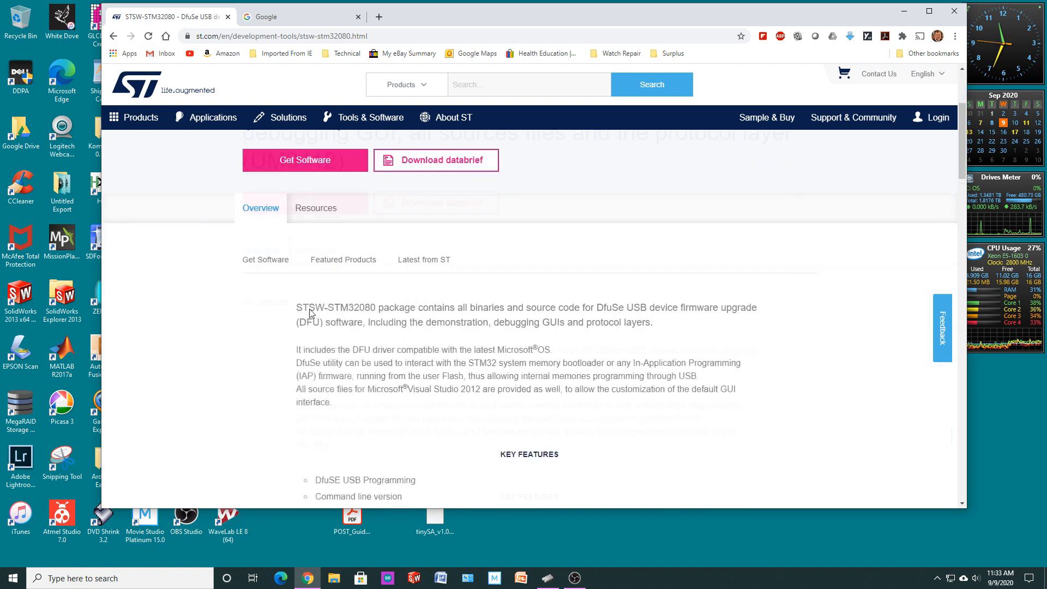
scroll("down", 3)
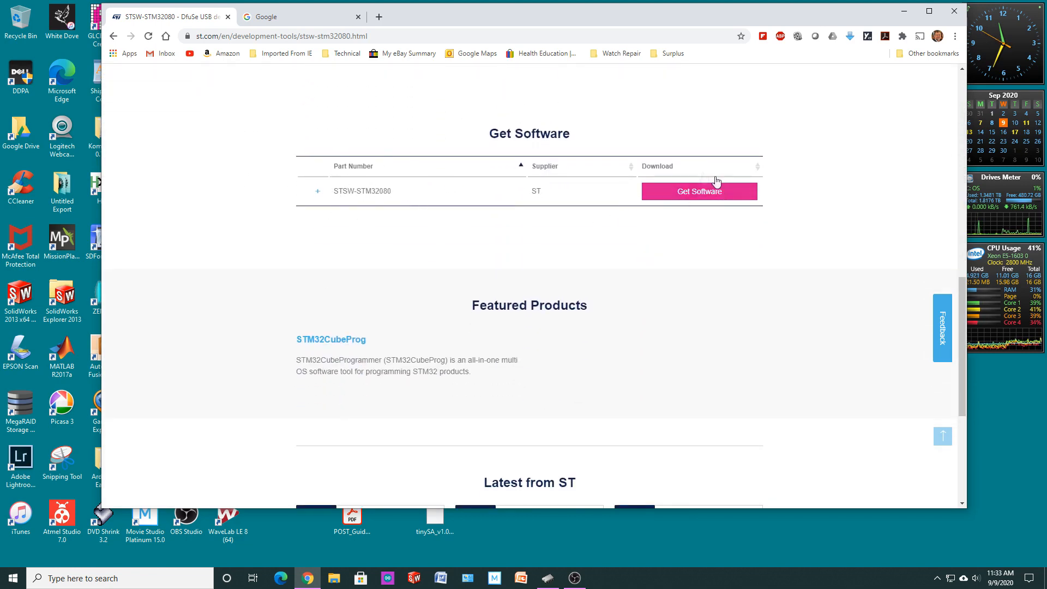
mouse_move(652, 211)
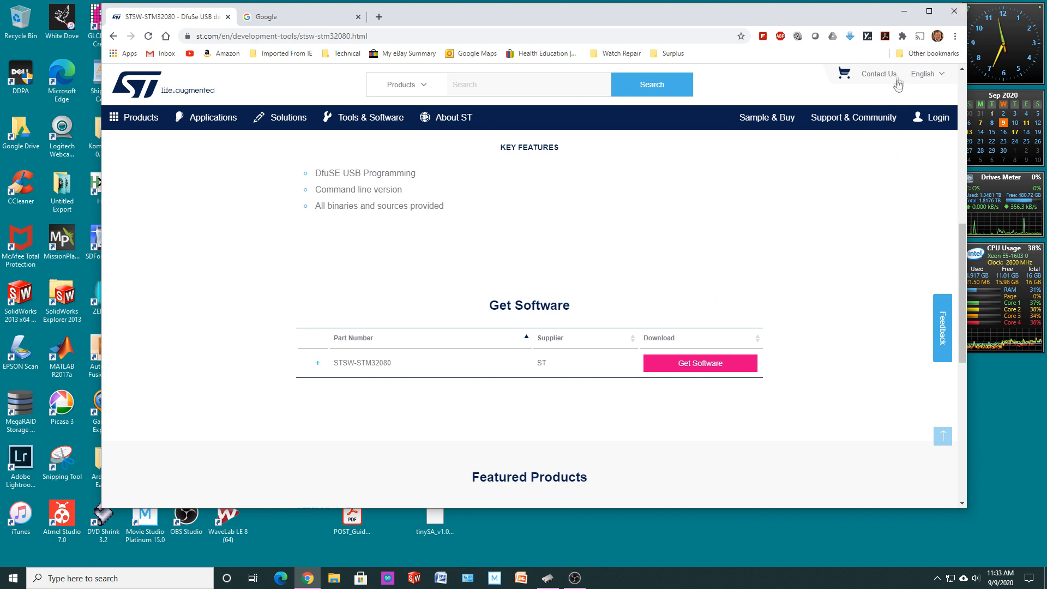
mouse_move(564, 288)
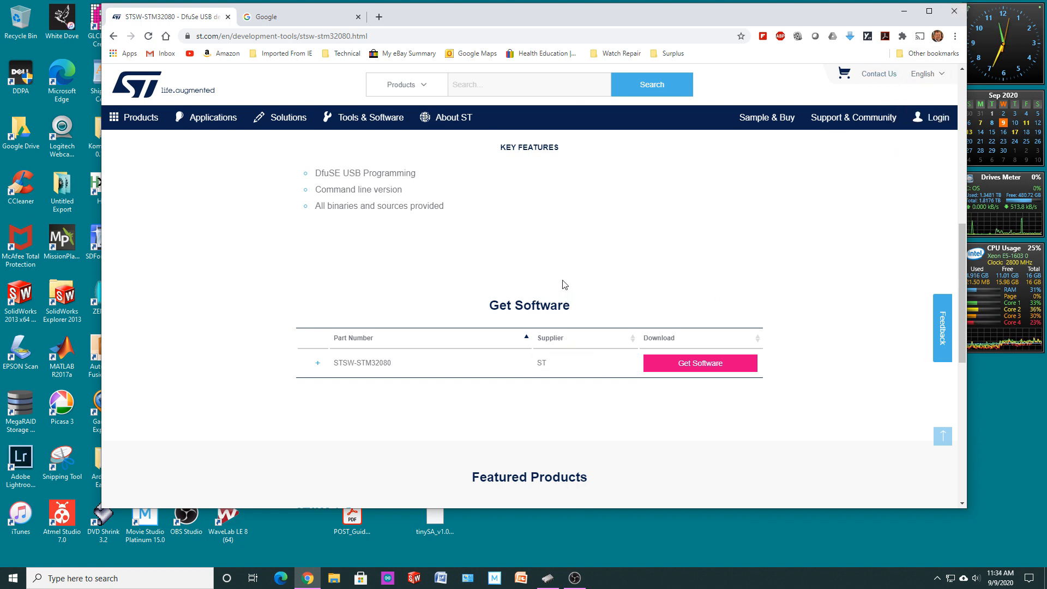
mouse_move(717, 272)
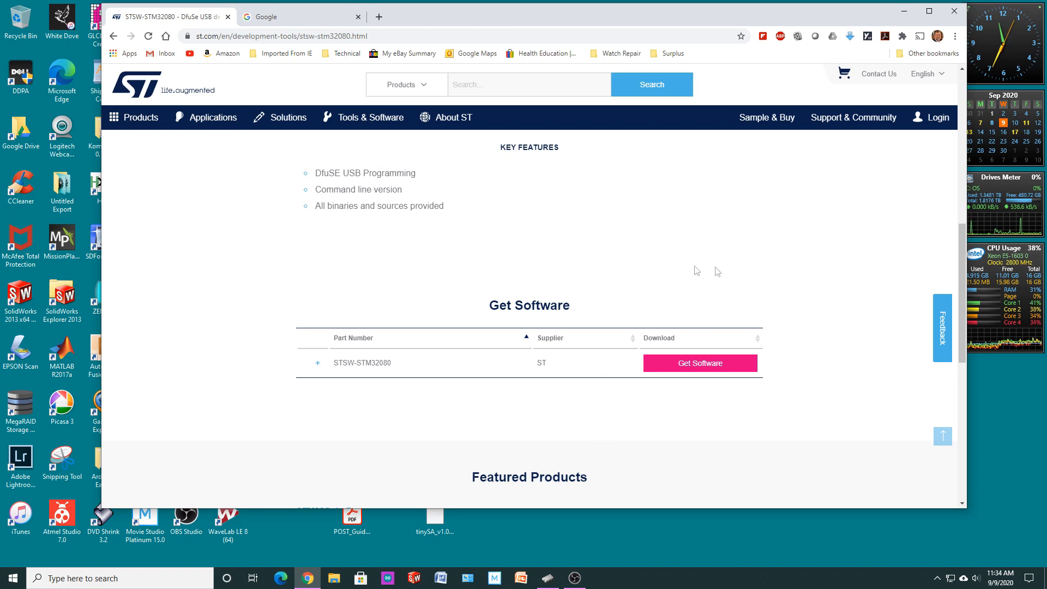
mouse_move(736, 247)
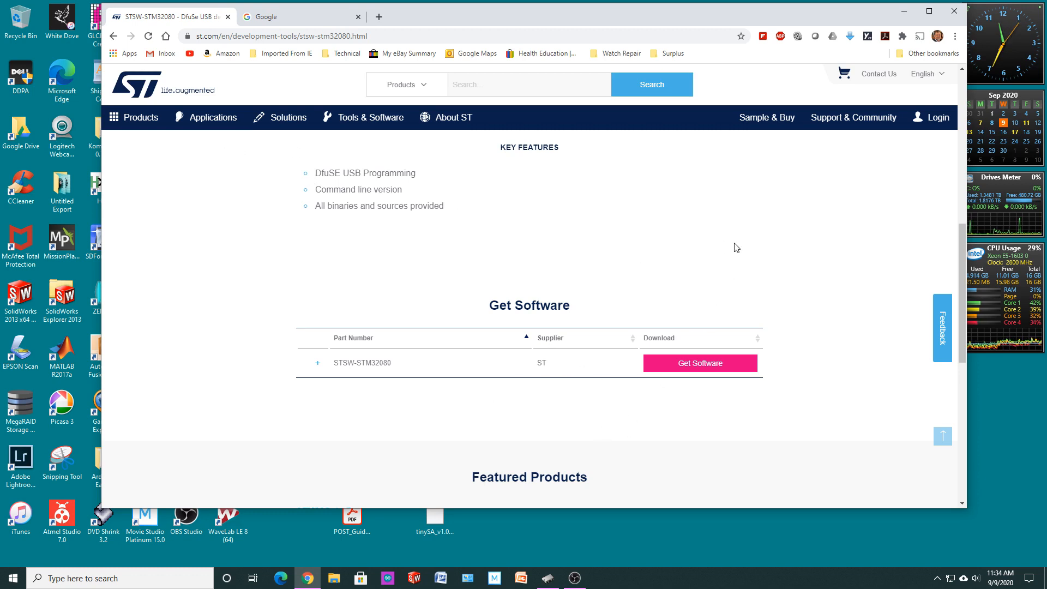
mouse_move(865, 103)
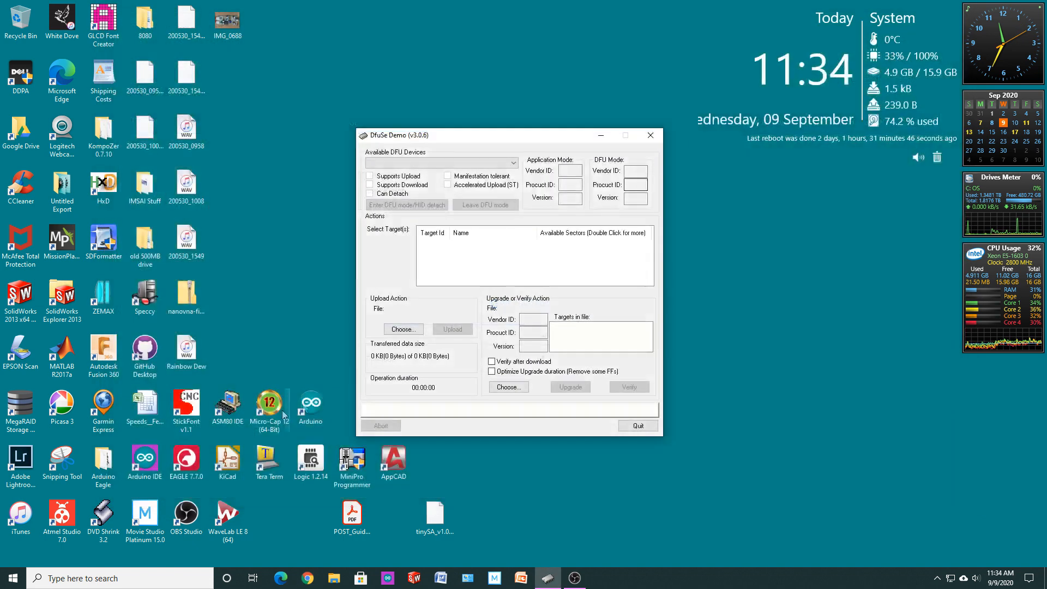
left_click_drag(508, 135, 508, 106)
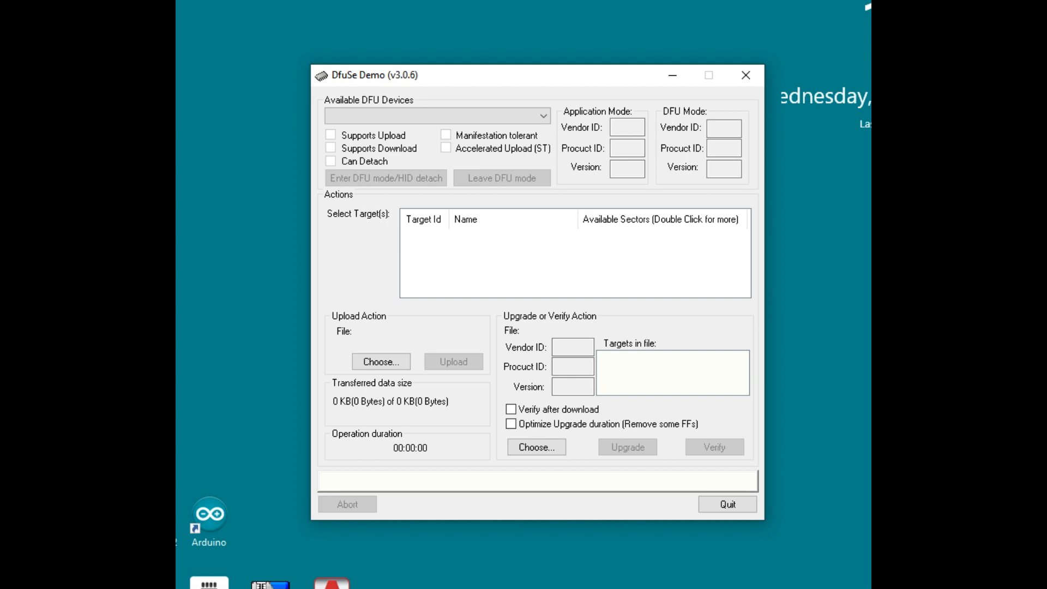
mouse_move(445, 336)
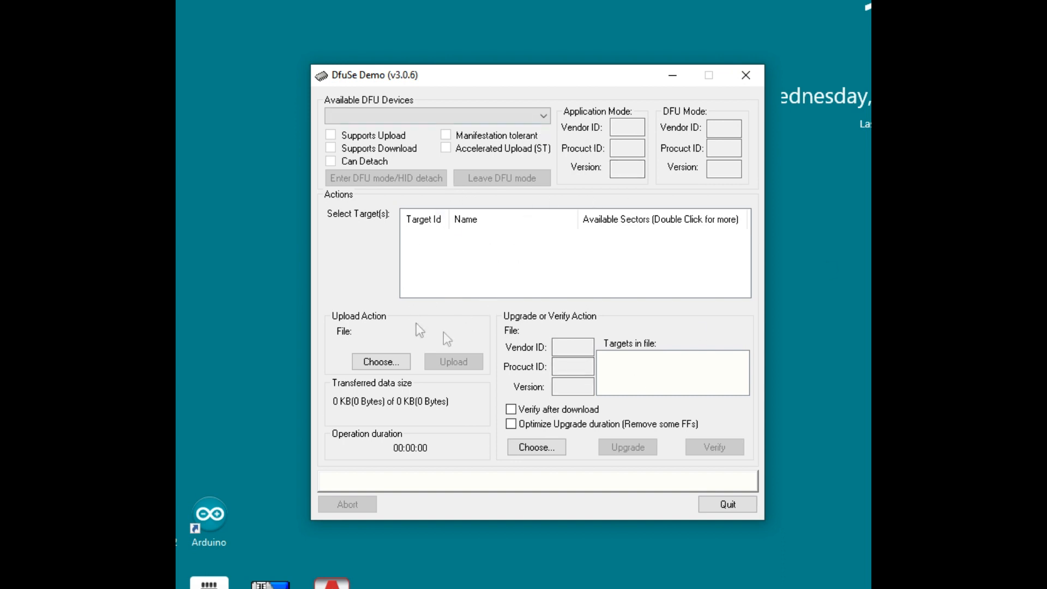
mouse_move(528, 97)
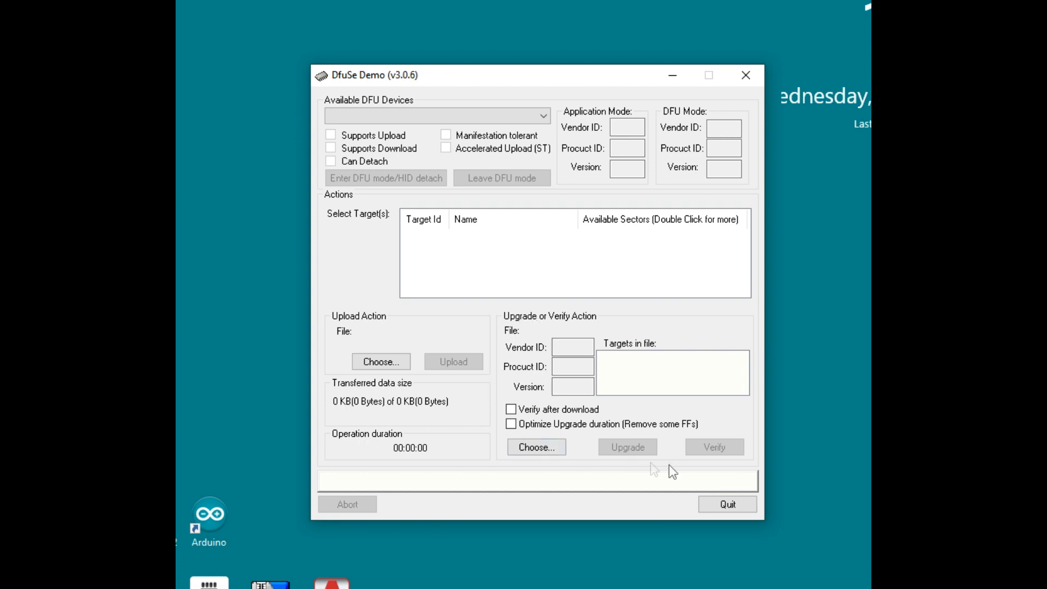
mouse_move(546, 331)
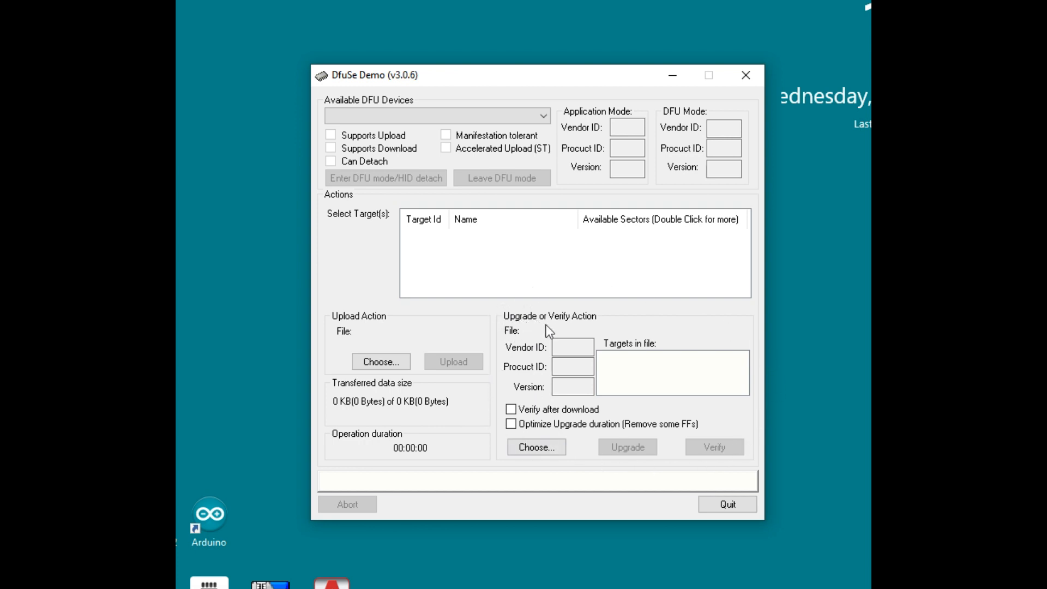
mouse_move(550, 336)
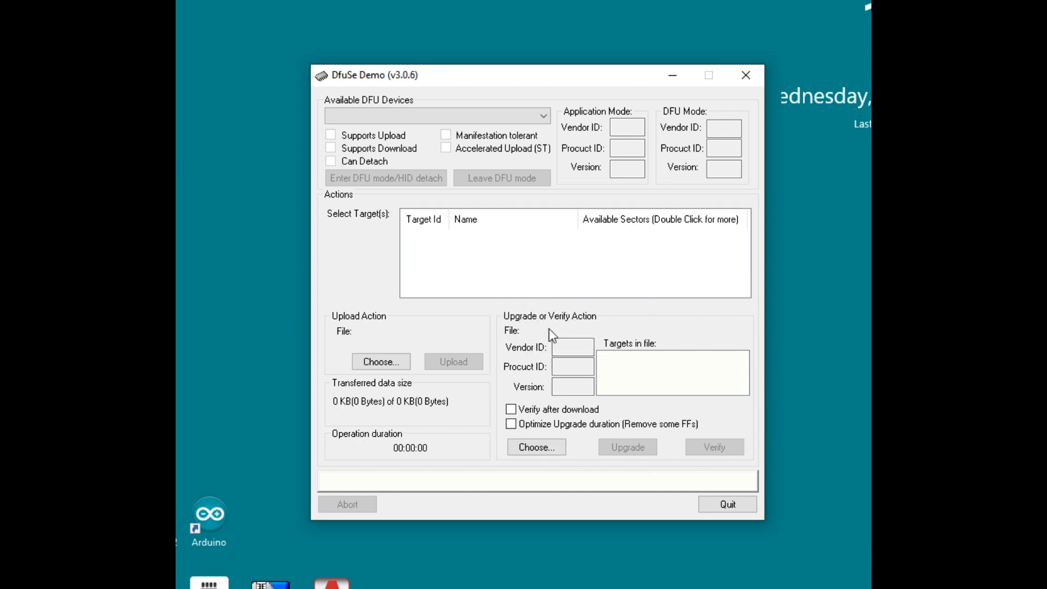
left_click(536, 446)
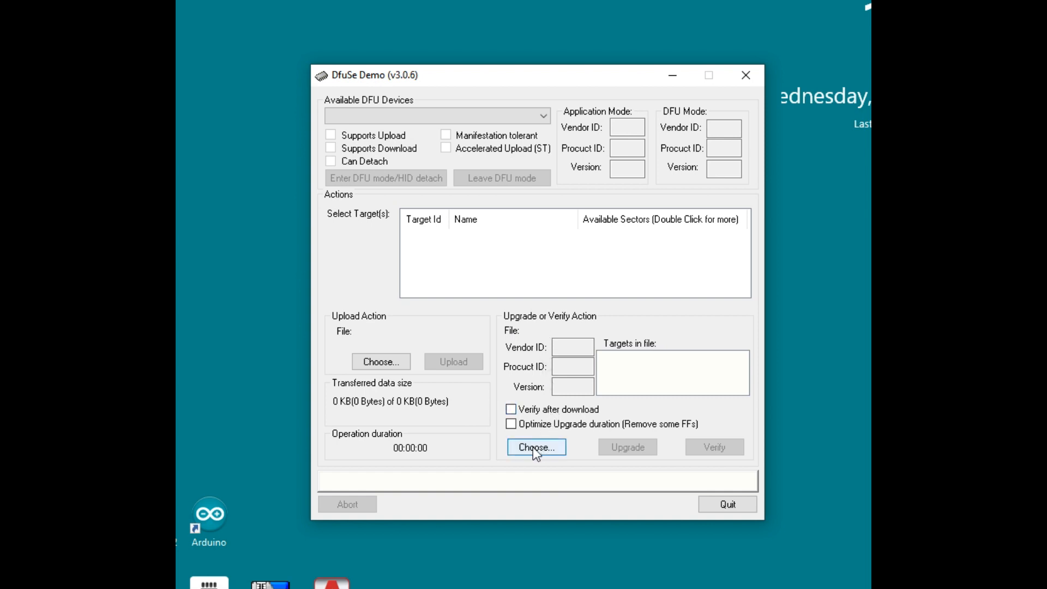
Load tinySA_v1.0-80-gb798ea2.dfu from the Desktop as the upgrade file
left_click(536, 447)
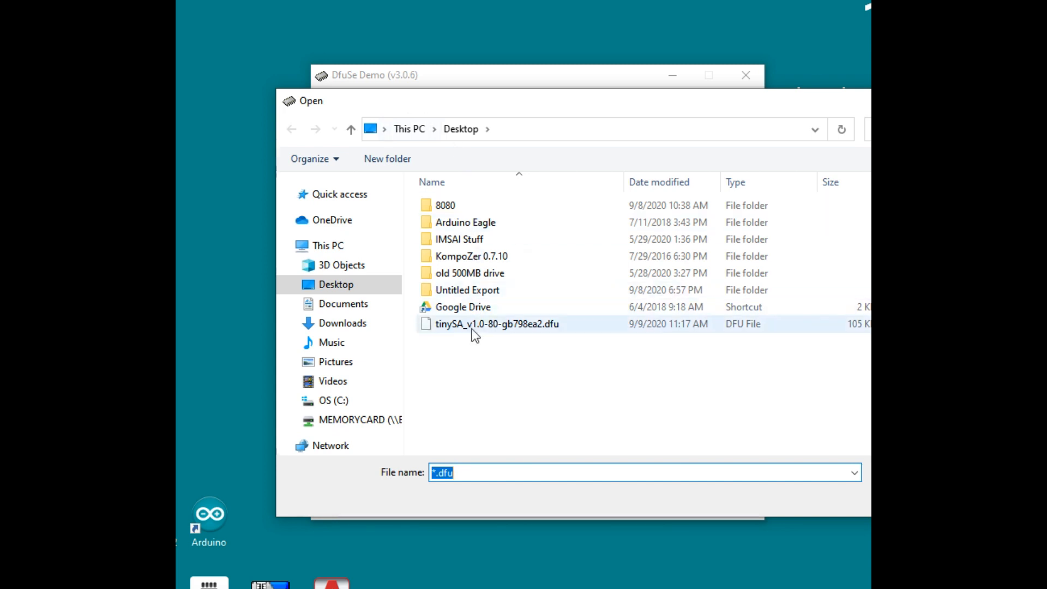
mouse_move(564, 334)
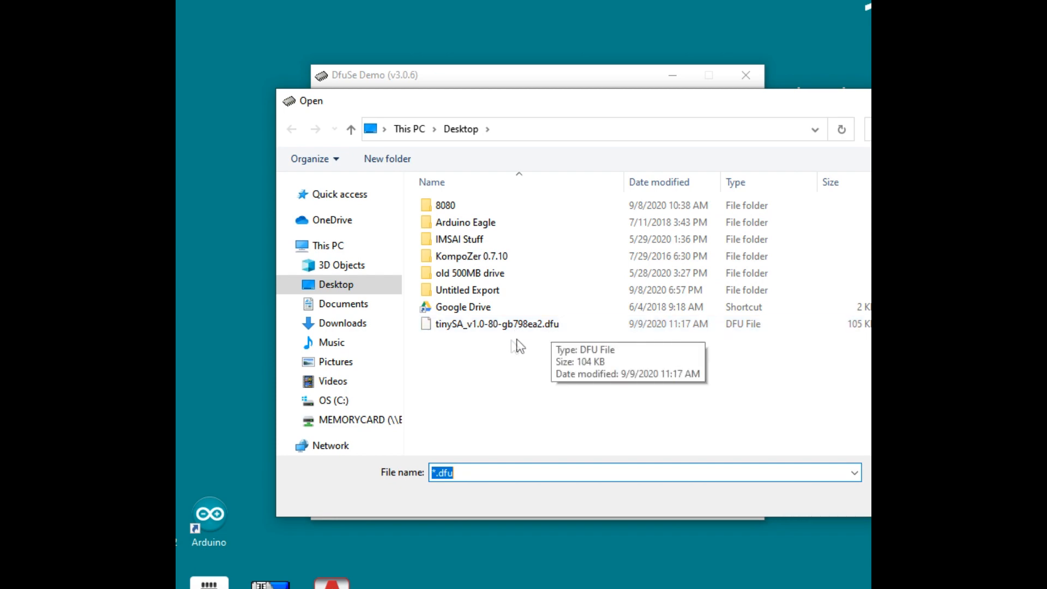
left_click(497, 324)
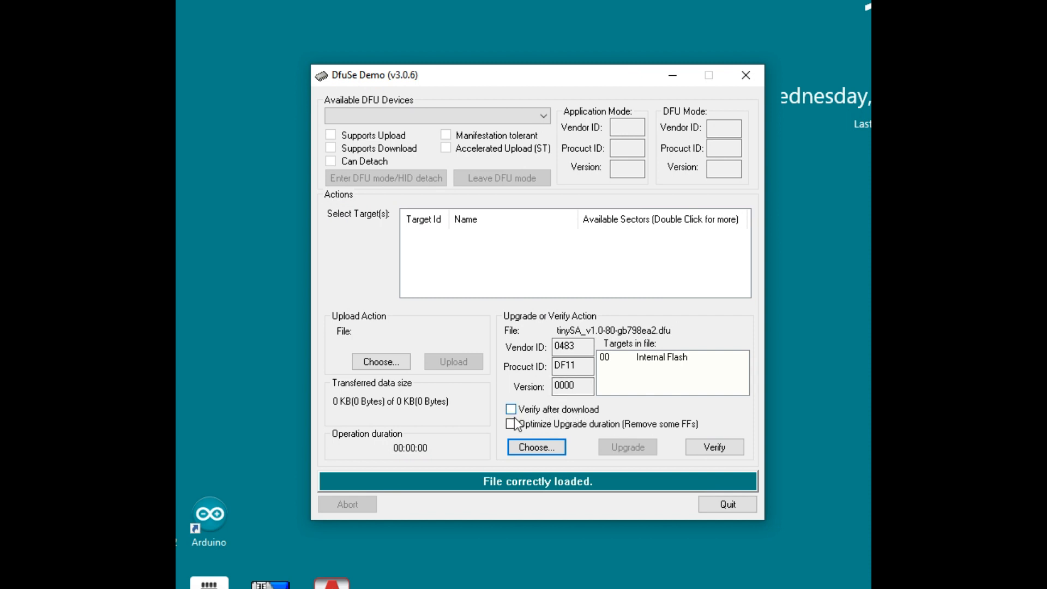
Enable the 'Verify after download' option
left_click(511, 409)
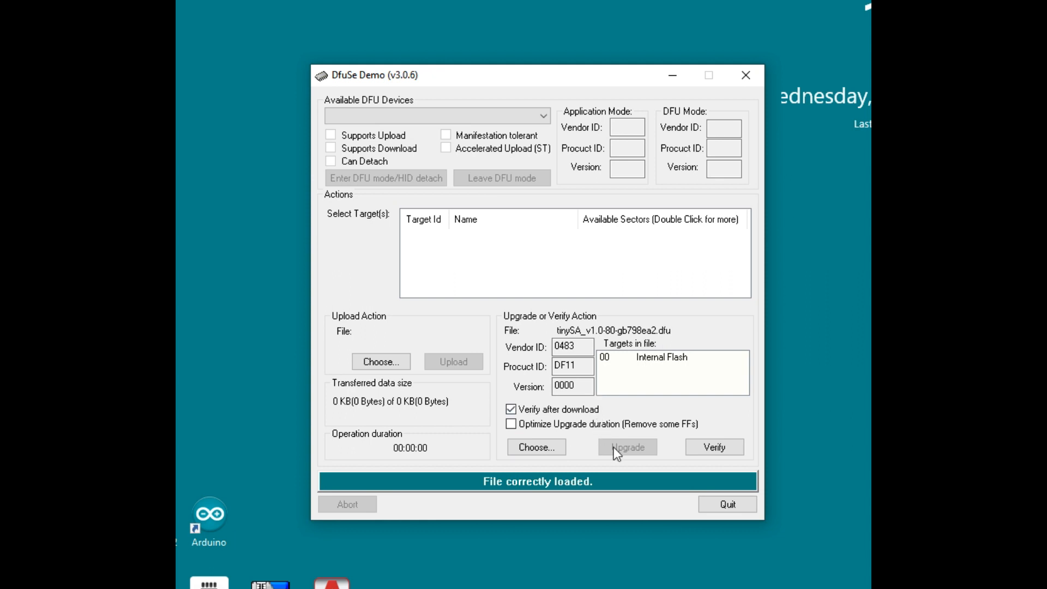
mouse_move(626, 470)
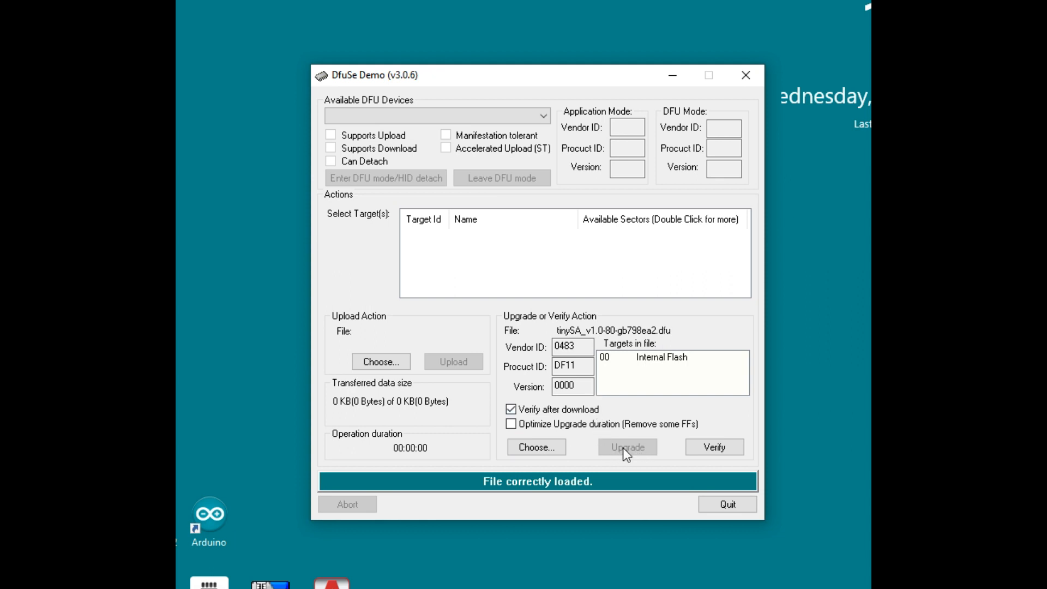
mouse_move(627, 454)
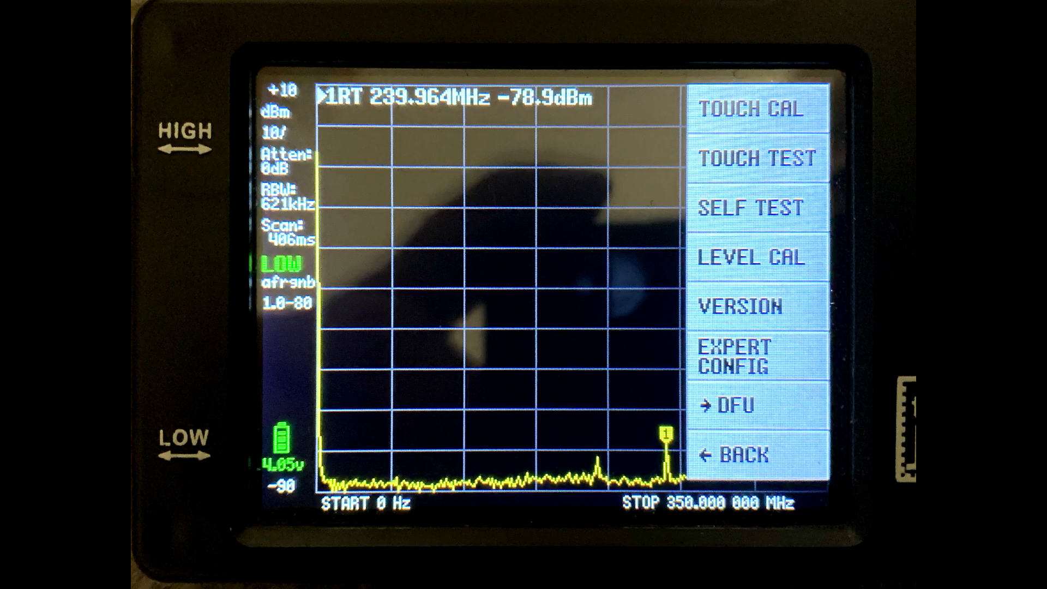
Select DFU on the tinySA touch menu to enter DFU mode
left_click(731, 406)
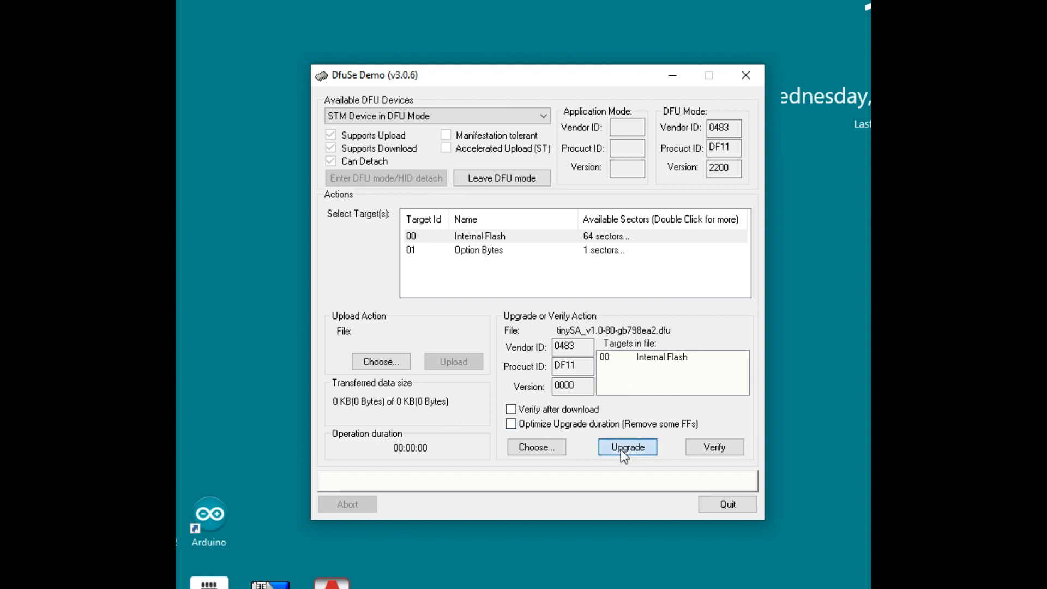
Upgrade the device with the tinySA firmware, confirming the DFU warning, then enable verification
left_click(628, 447)
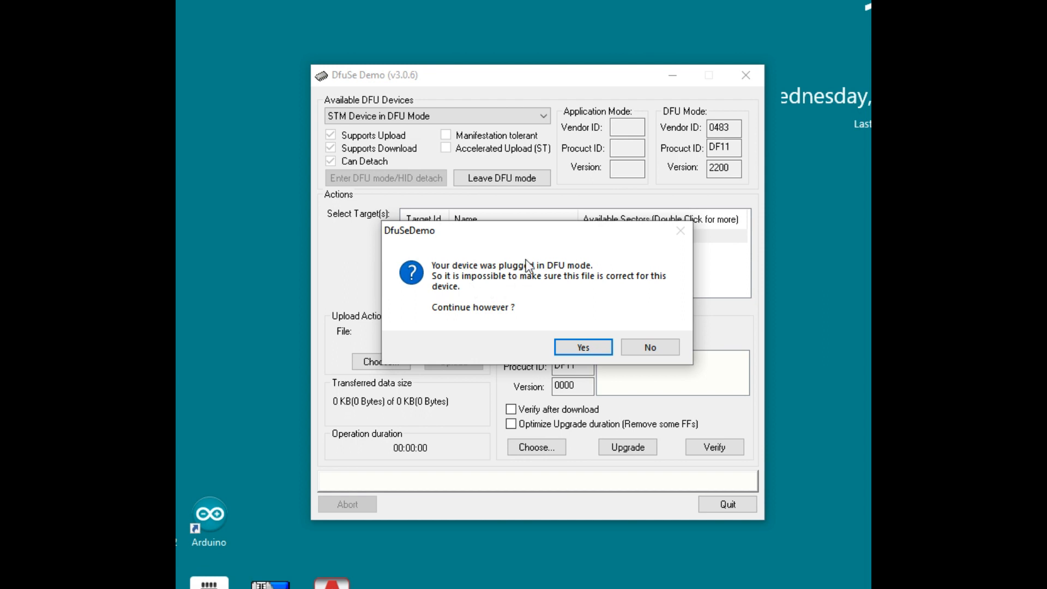
mouse_move(550, 331)
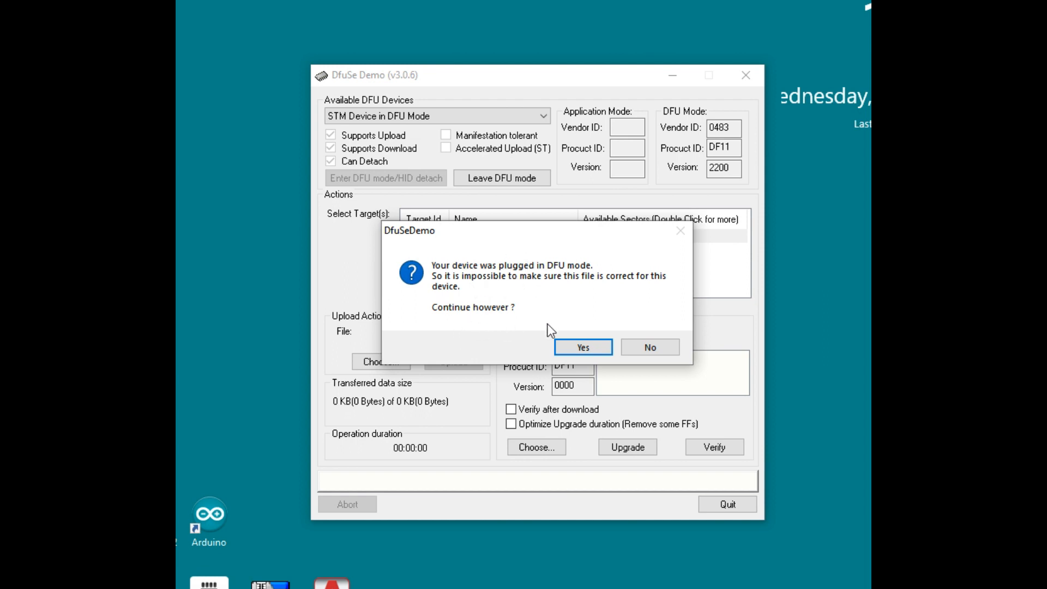
left_click(583, 347)
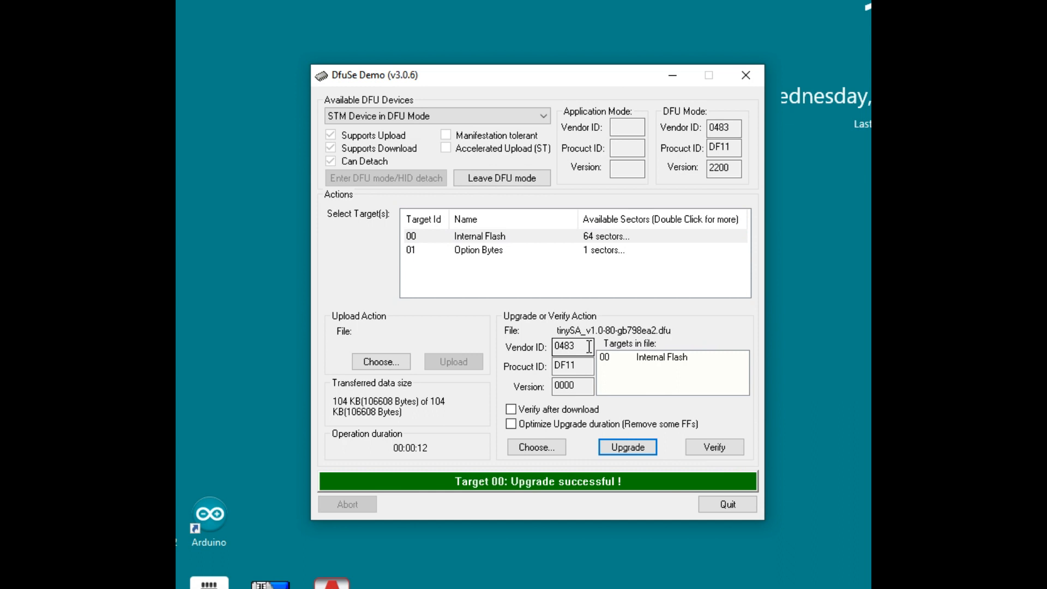
left_click(511, 410)
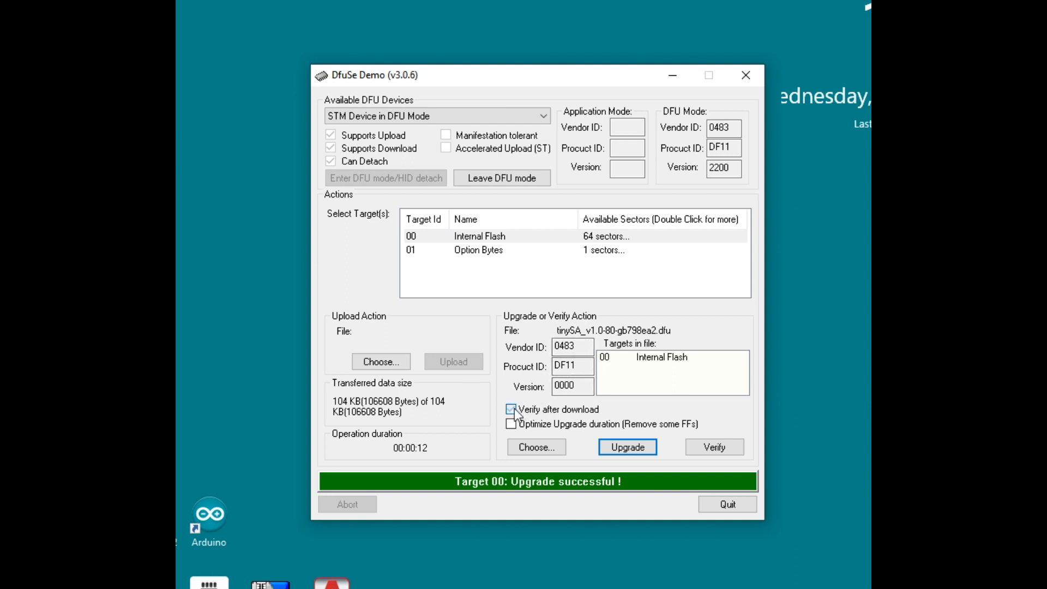
Re-run the upgrade, confirming the DfuSeDemo warning, until 'Verify successful' appears
left_click(628, 447)
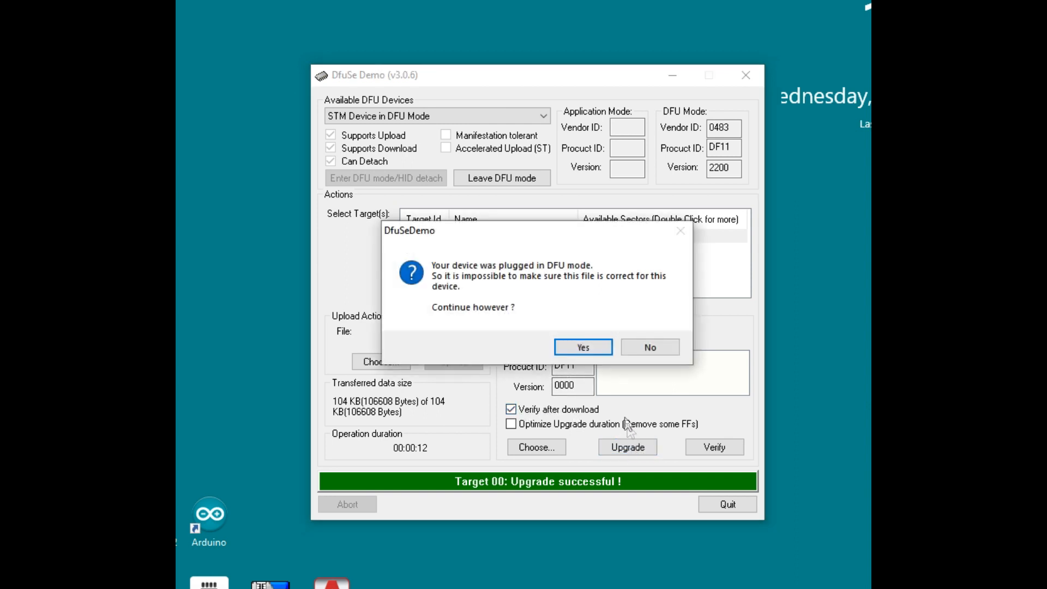
left_click(583, 346)
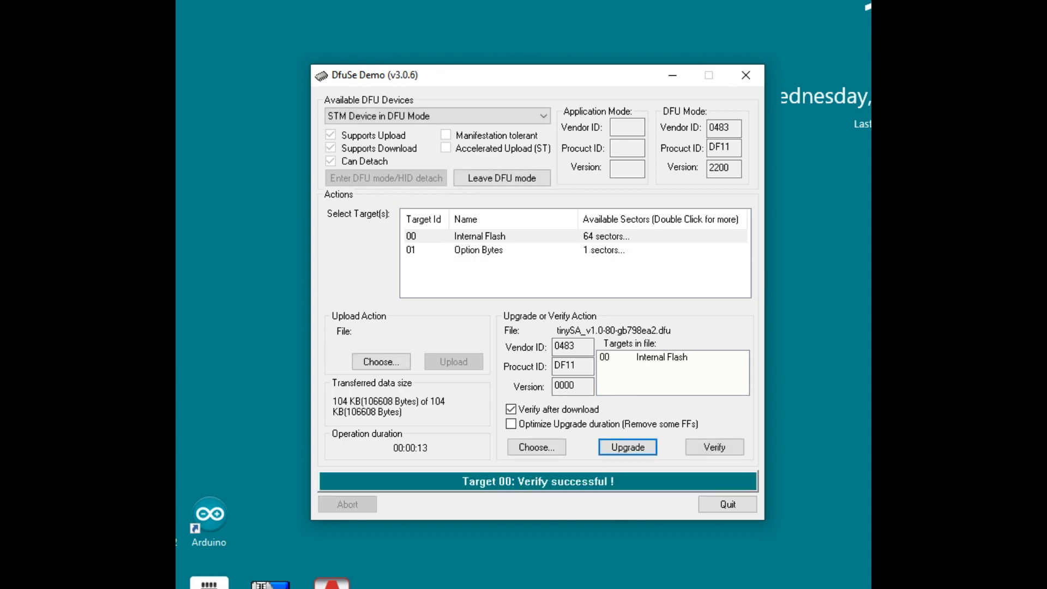
mouse_move(698, 399)
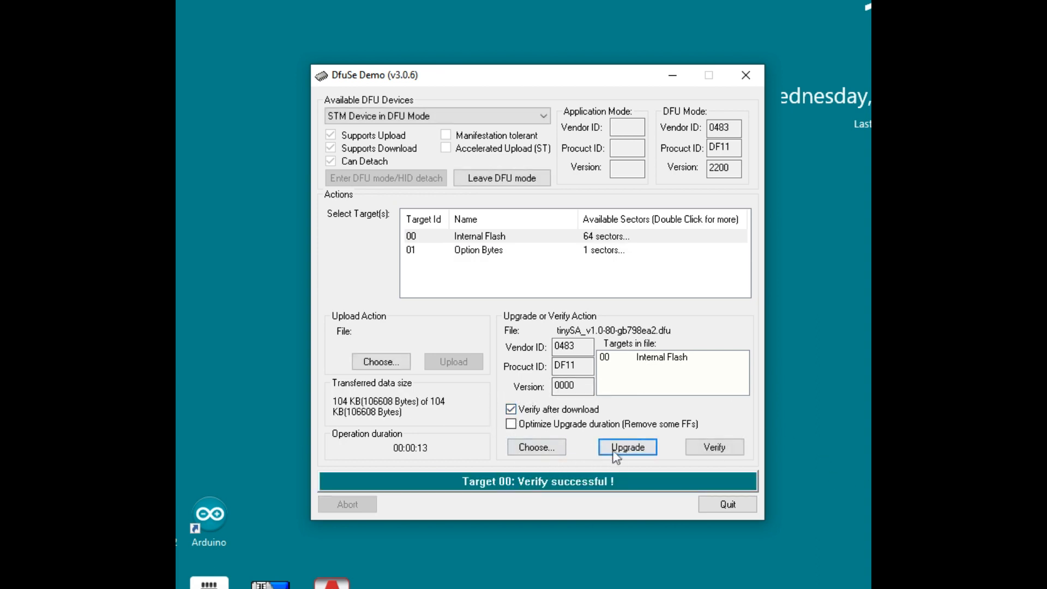
mouse_move(706, 502)
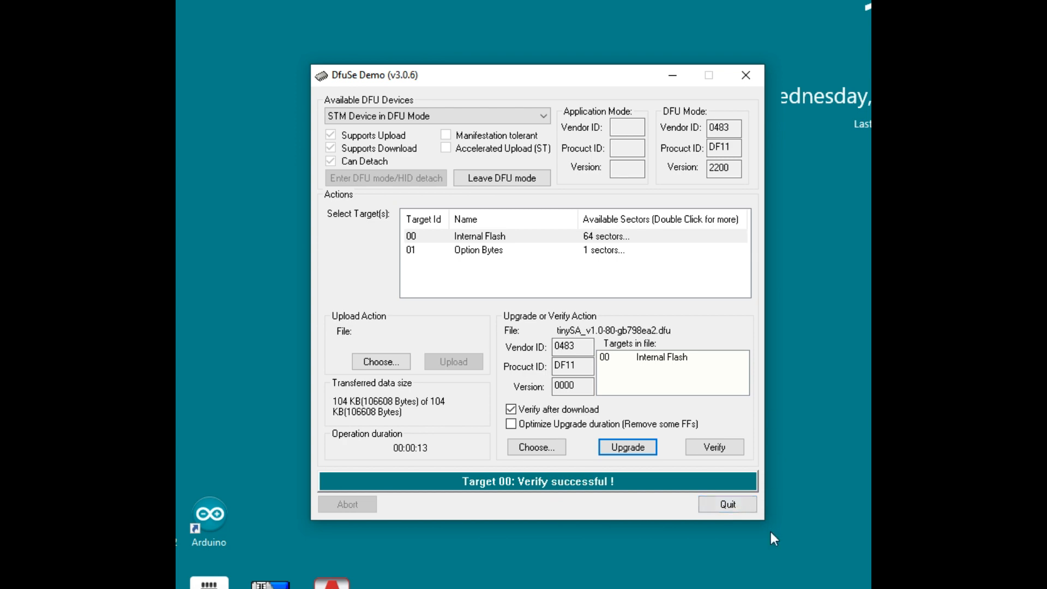
mouse_move(752, 83)
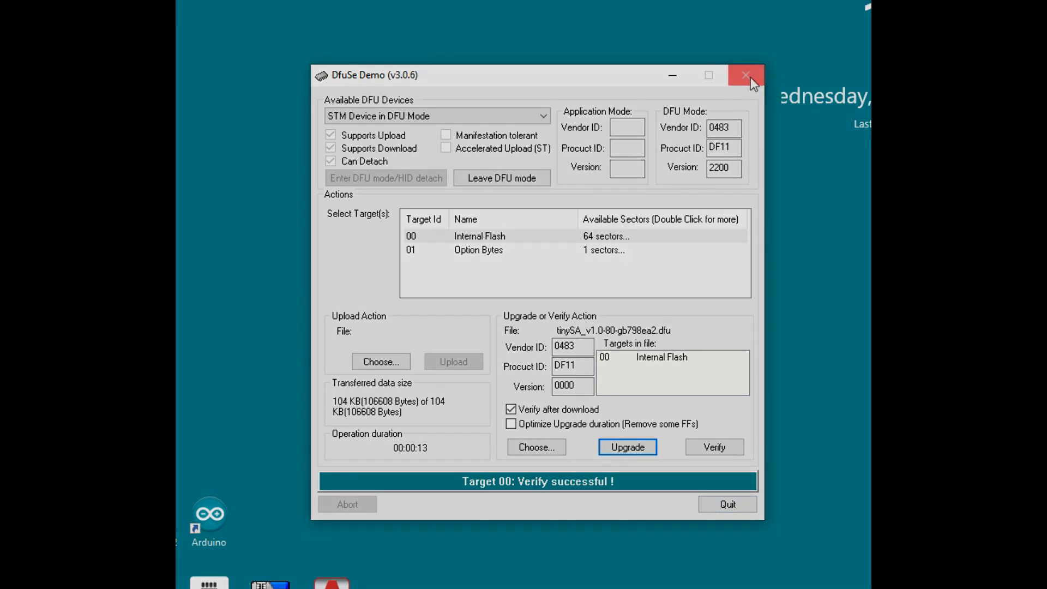